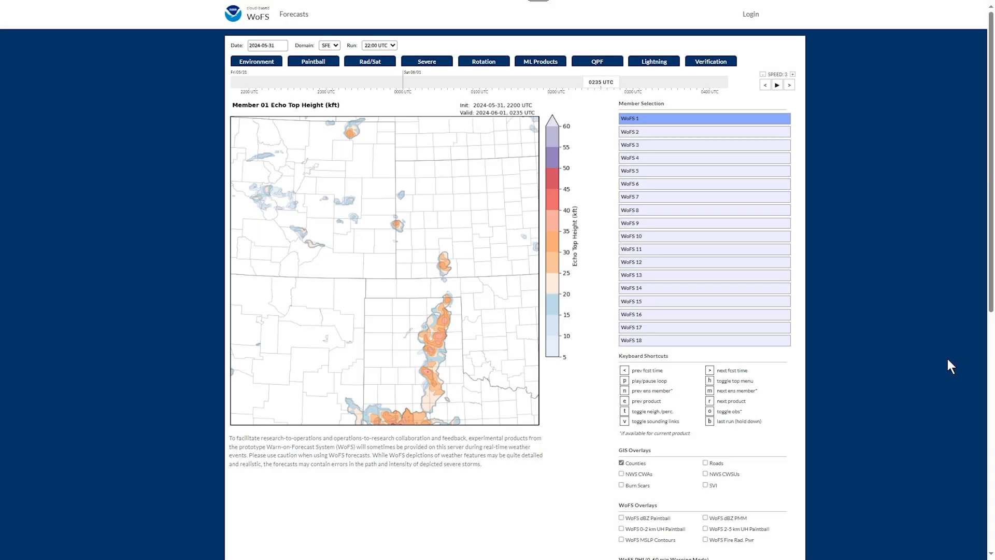
Toggle ENS, GEFS and GEPS members off and on, viewing GEFS-only and ENS-only box whiskers
{"action": "left_click", "coordinate": [703, 211]}
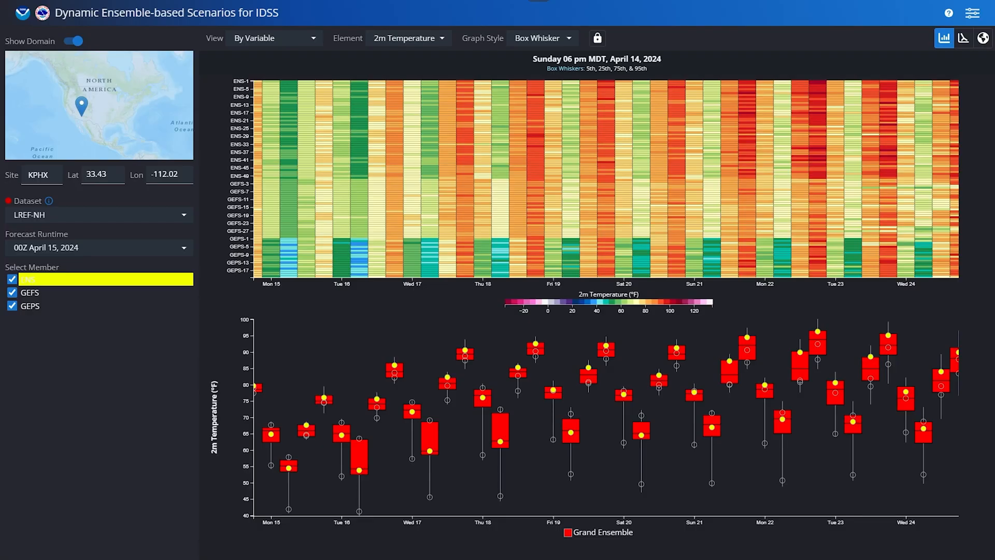
{"action": "mouse_move", "coordinate": [11, 279]}
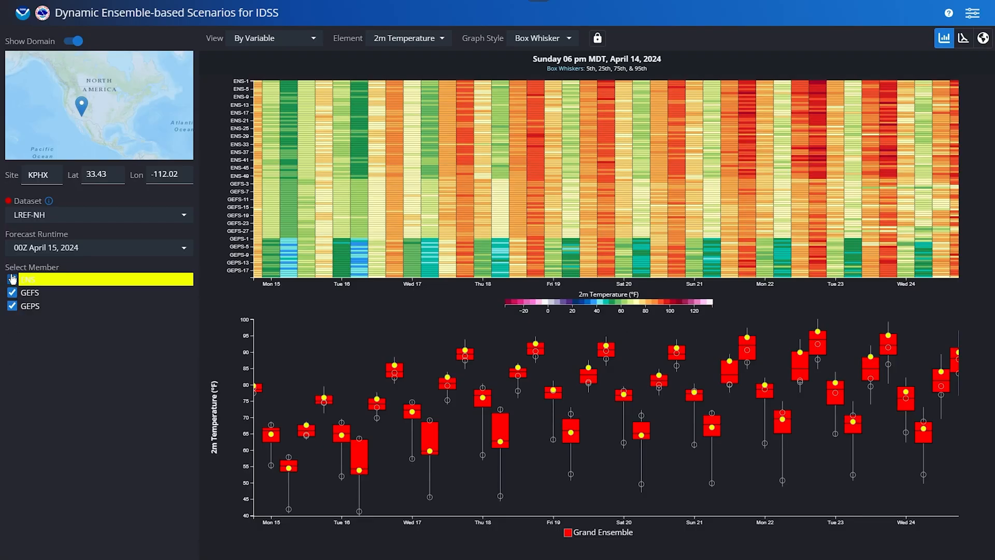
{"action": "left_click", "coordinate": [12, 279]}
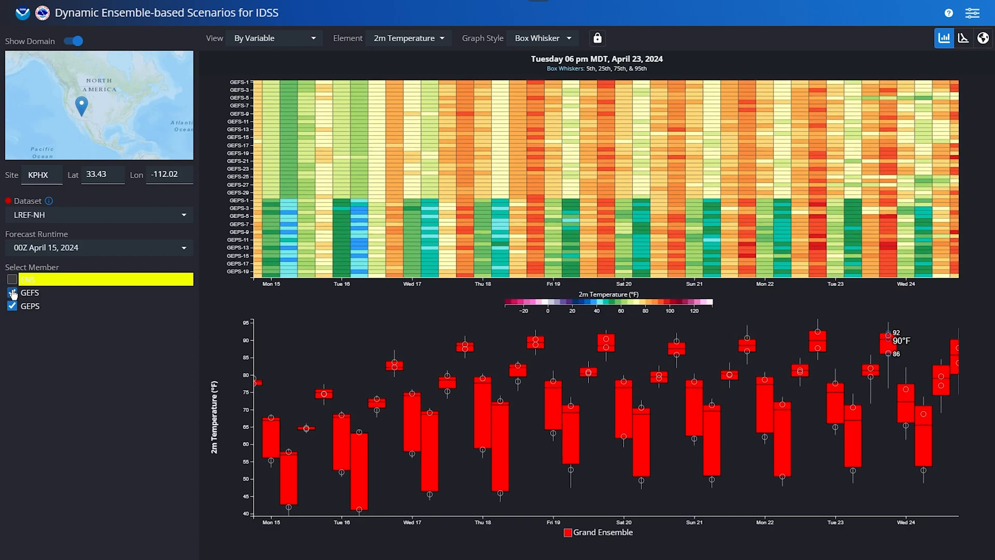
{"action": "left_click", "coordinate": [11, 292]}
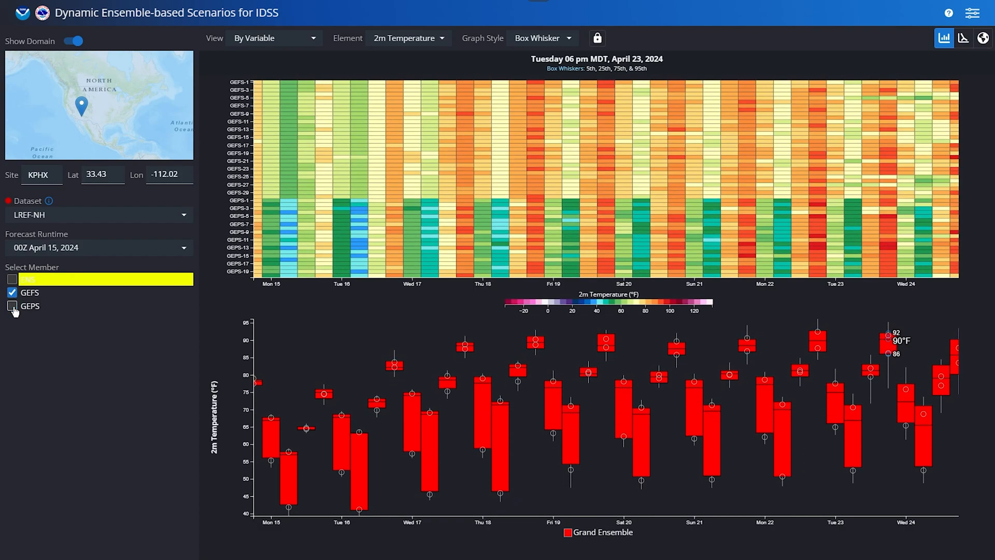
{"action": "left_click", "coordinate": [11, 307]}
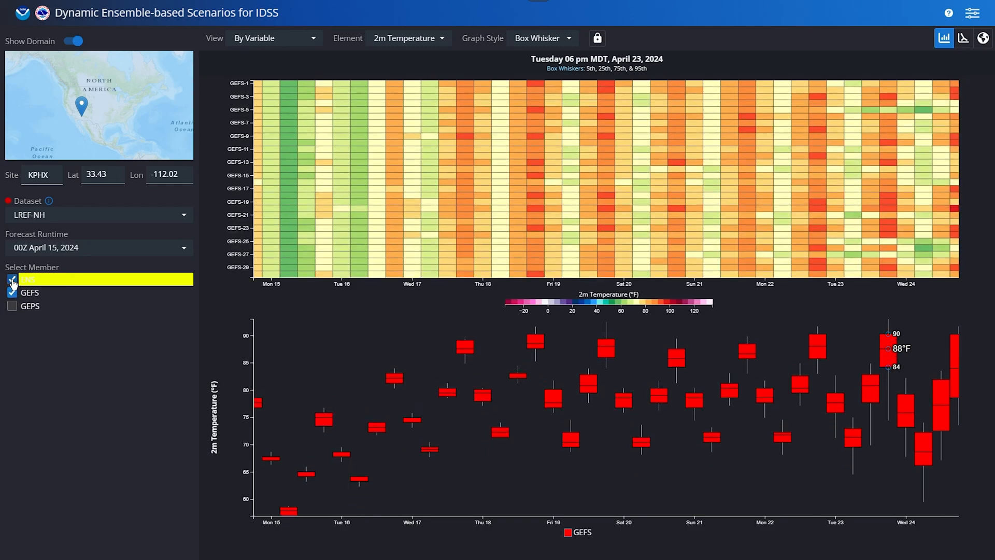
{"action": "left_click", "coordinate": [12, 292]}
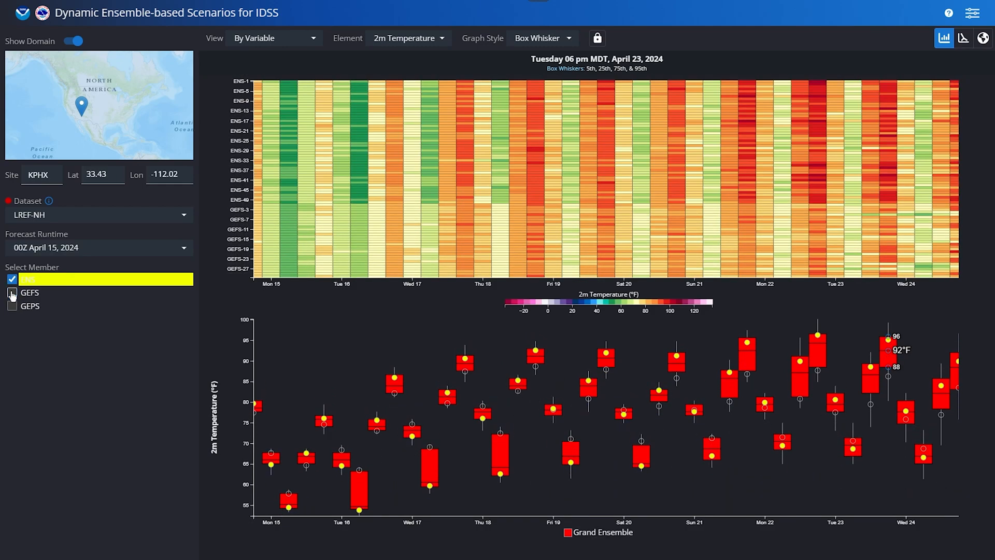
{"action": "left_click", "coordinate": [12, 305]}
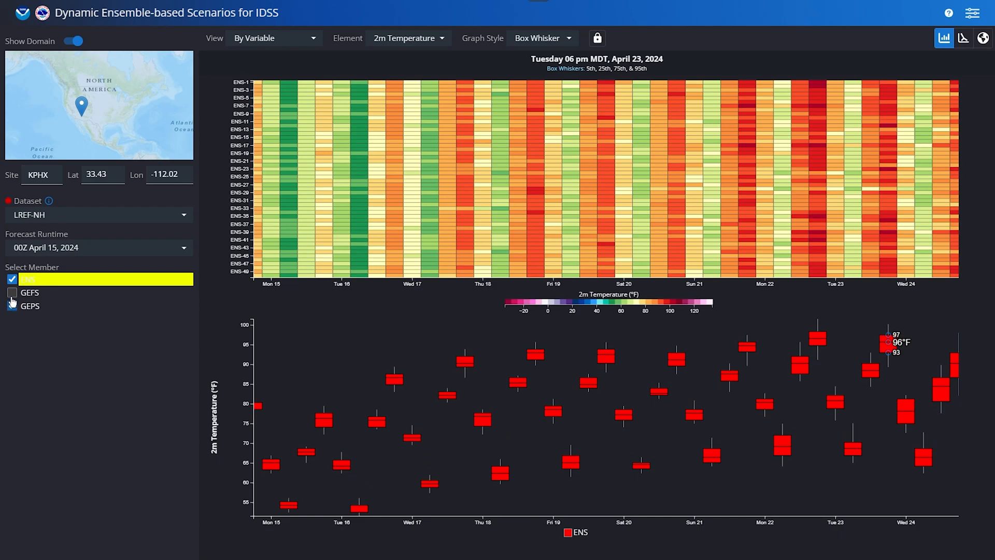
{"action": "left_click", "coordinate": [11, 293]}
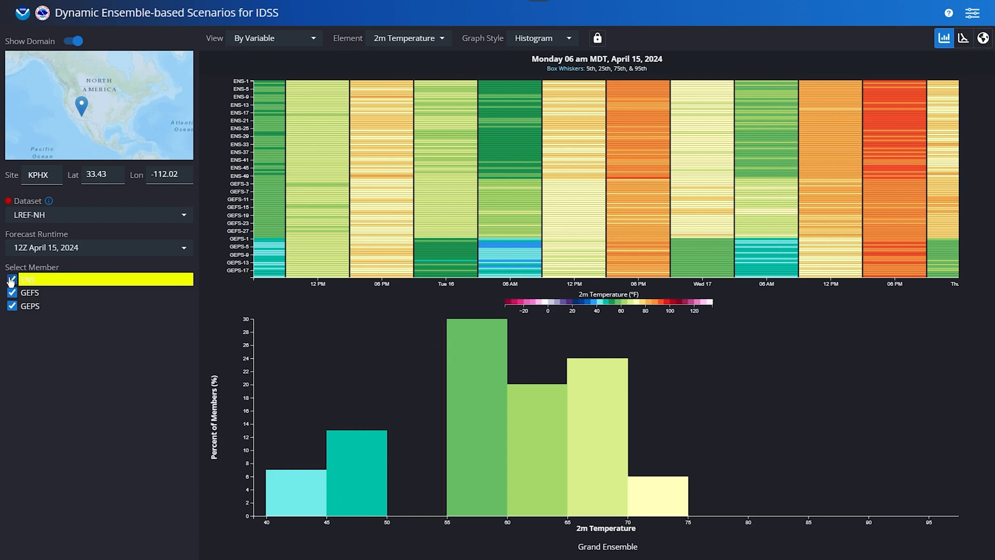
Toggle member groups on the histogram, ending with ENS and GEFS shown and GEPS excluded
{"action": "left_click", "coordinate": [12, 280]}
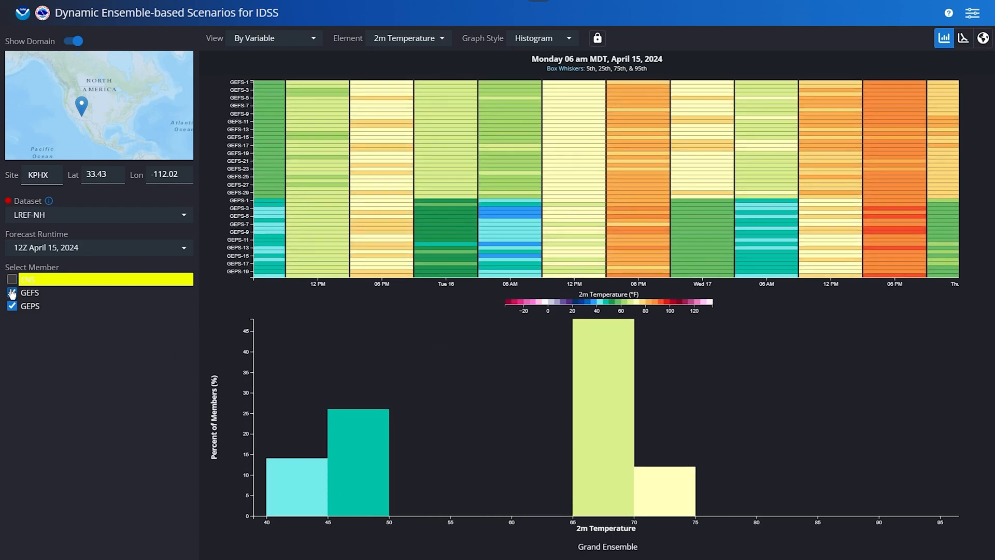
{"action": "left_click", "coordinate": [11, 293]}
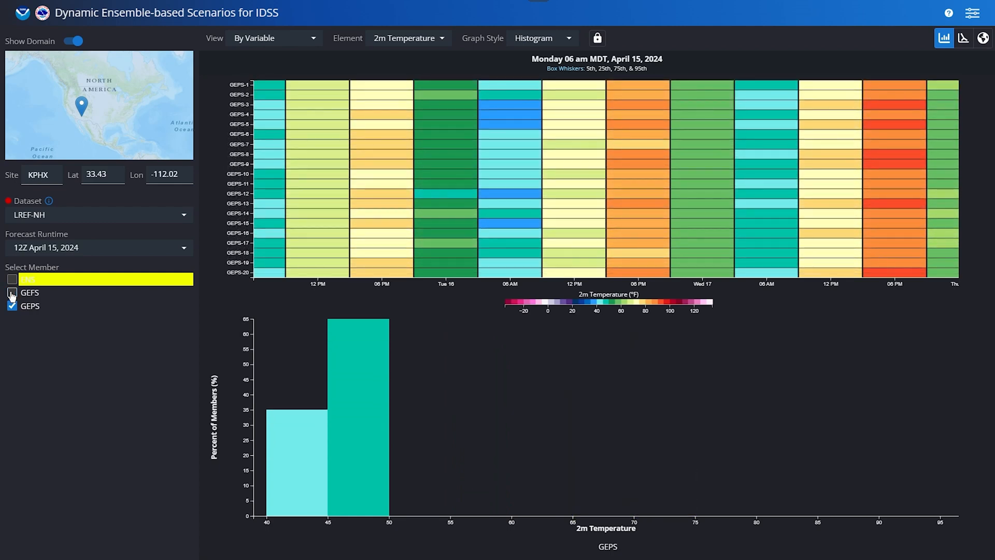
{"action": "left_click", "coordinate": [11, 292]}
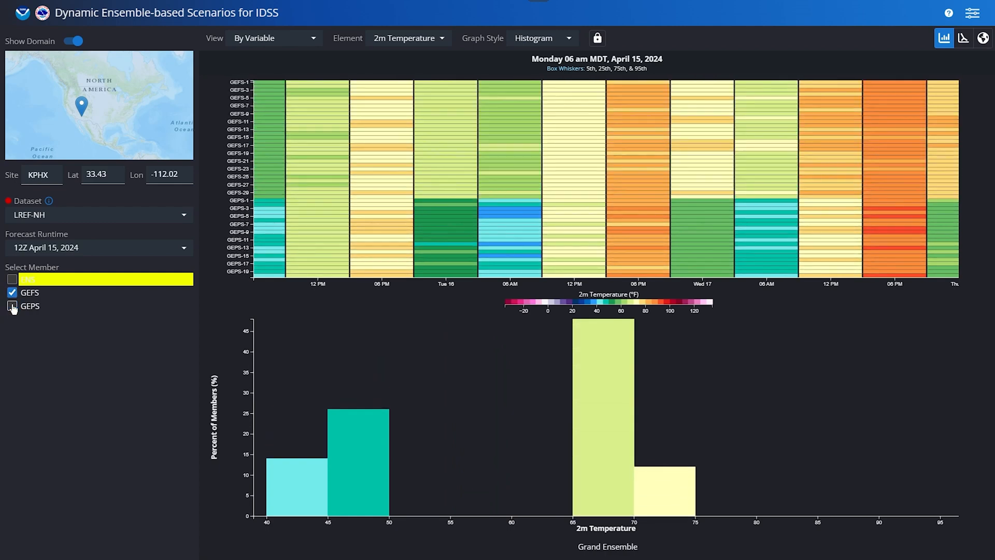
{"action": "left_click", "coordinate": [12, 306]}
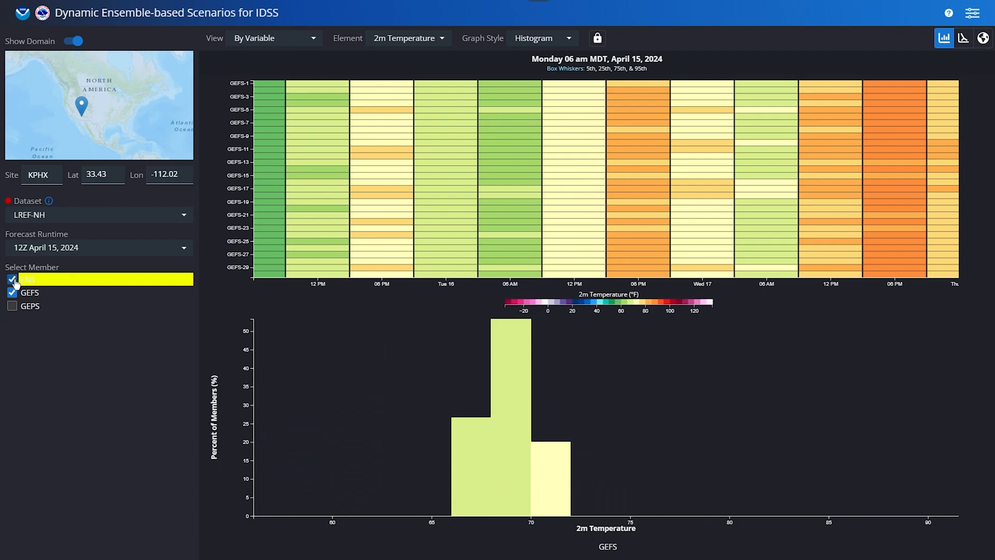
{"action": "left_click", "coordinate": [11, 293]}
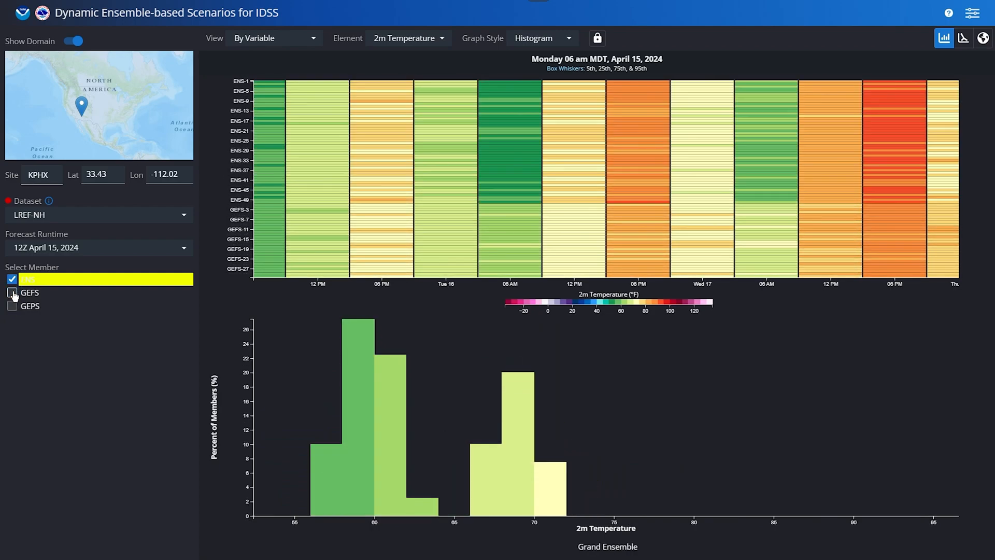